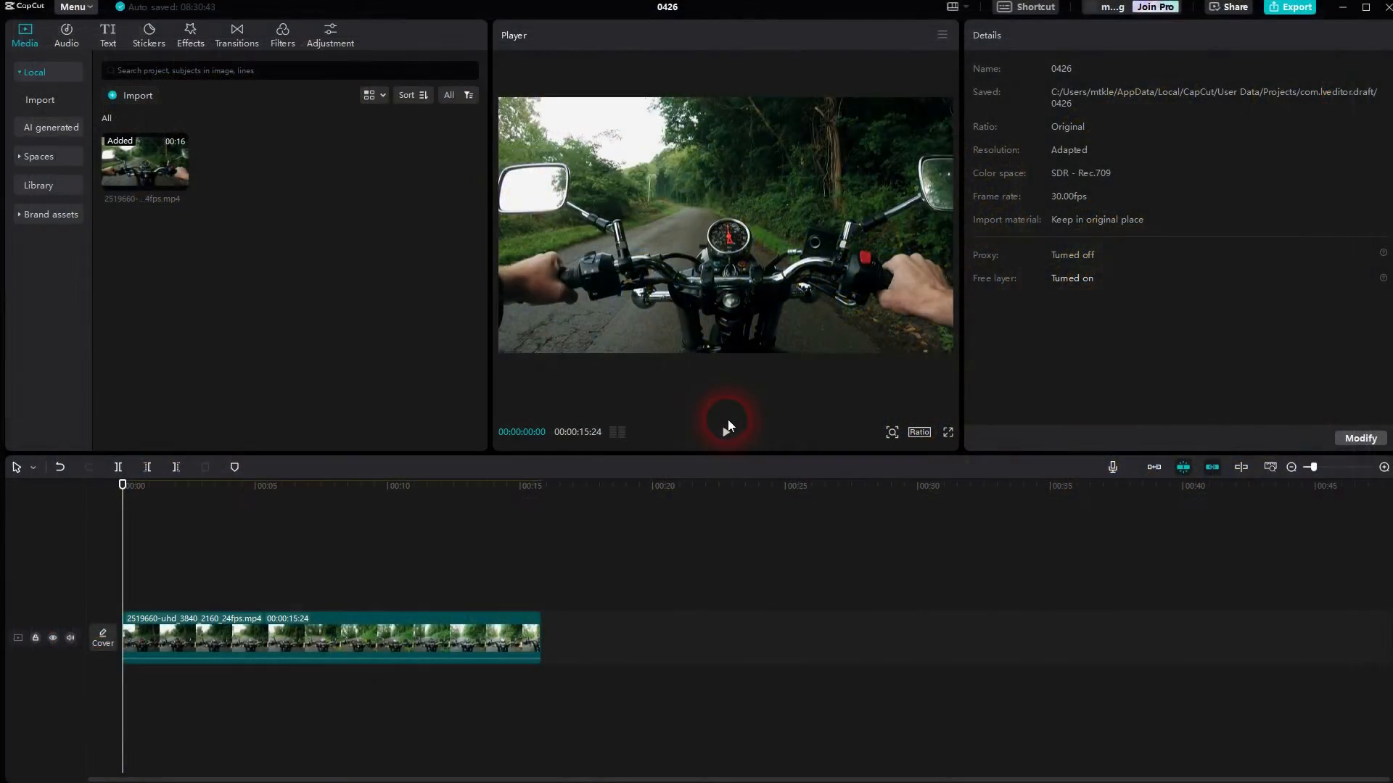
Step: Add the Retro 'Film sequence' video effect spanning the whole motorcycle clip
left_click(725, 425)
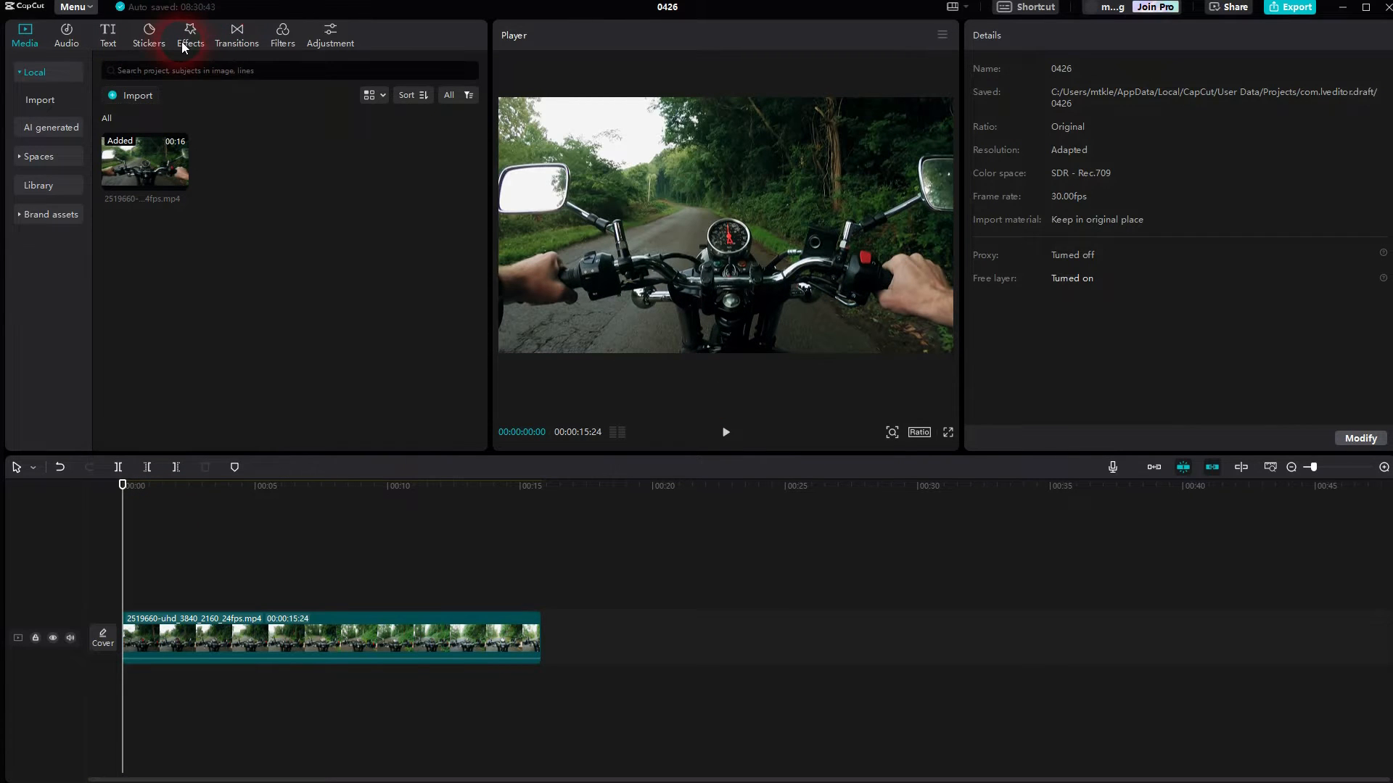
left_click(189, 34)
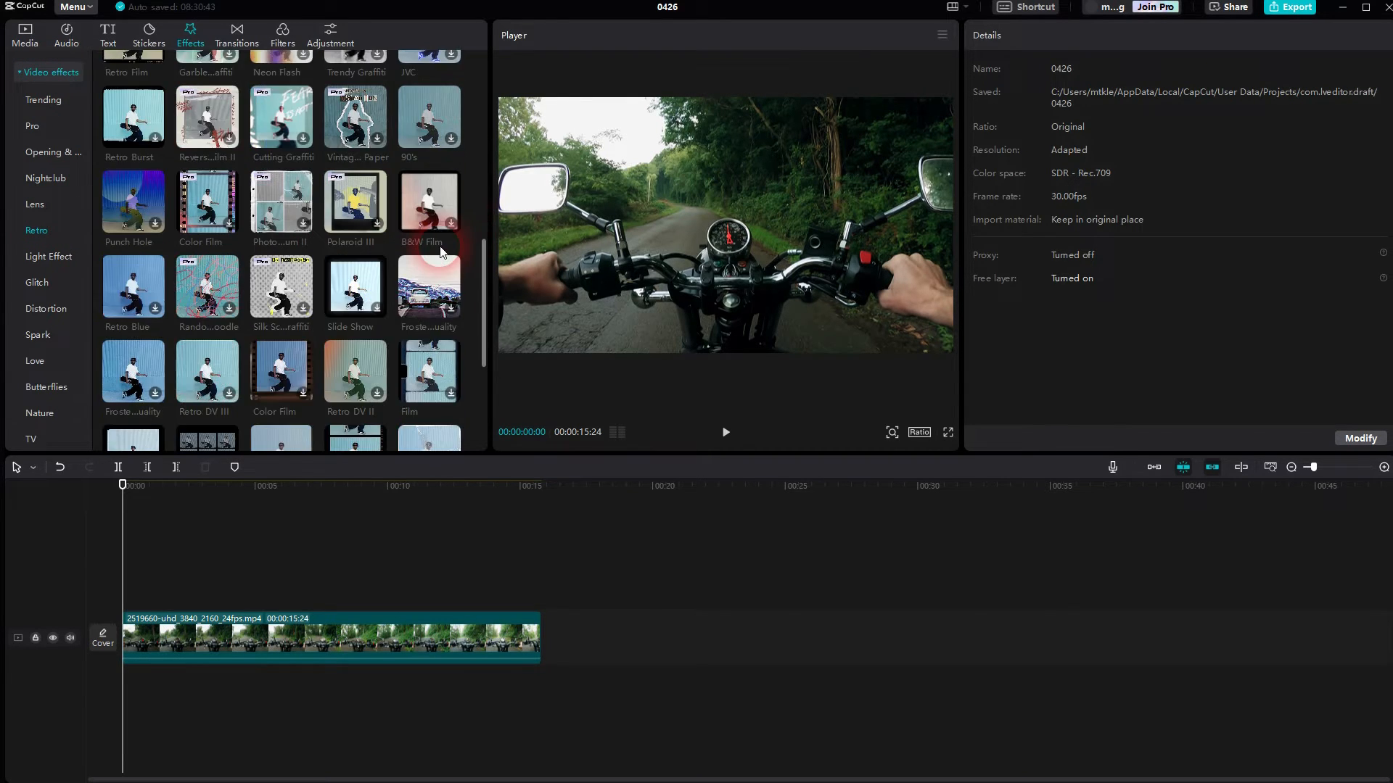
scroll("down", 3)
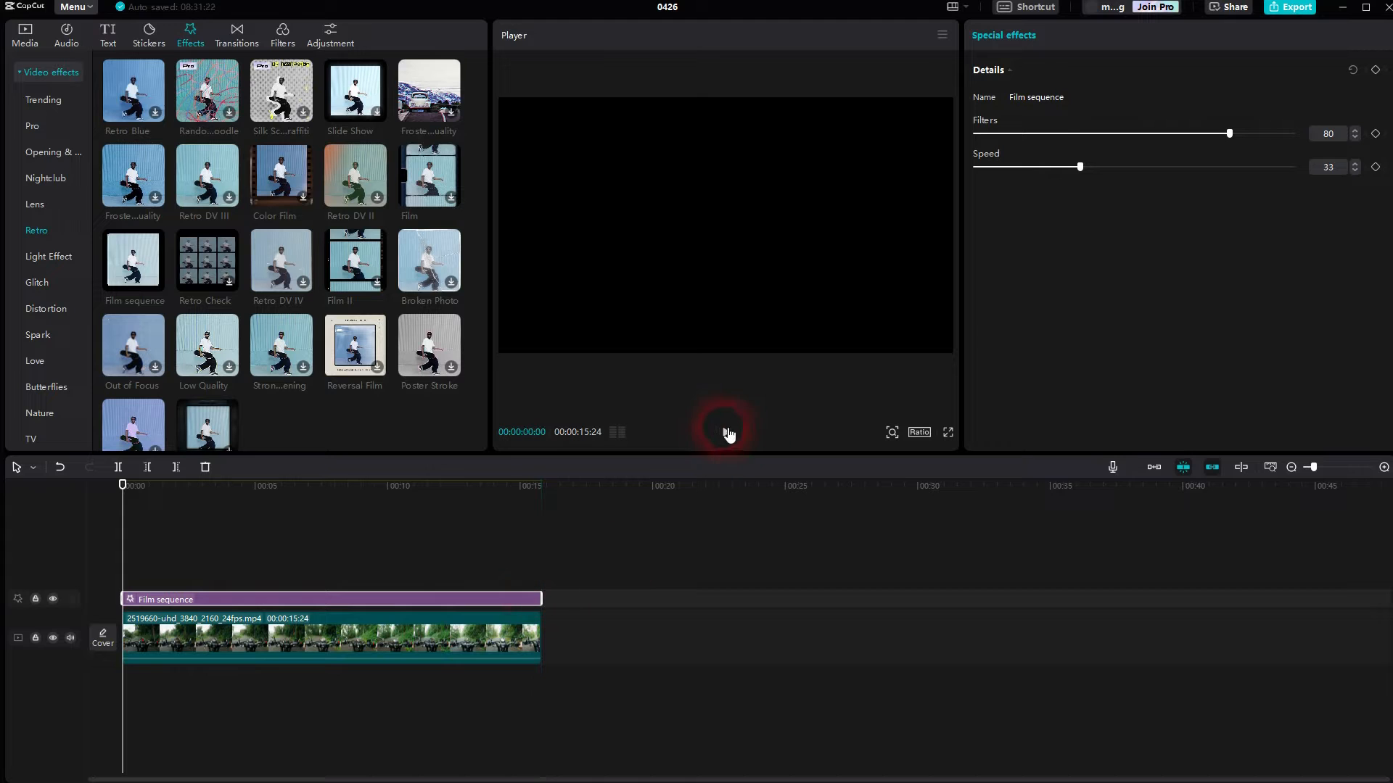
Step: Preview playback, then retune Film sequence to Filters 37 and Speed 16
left_click(726, 433)
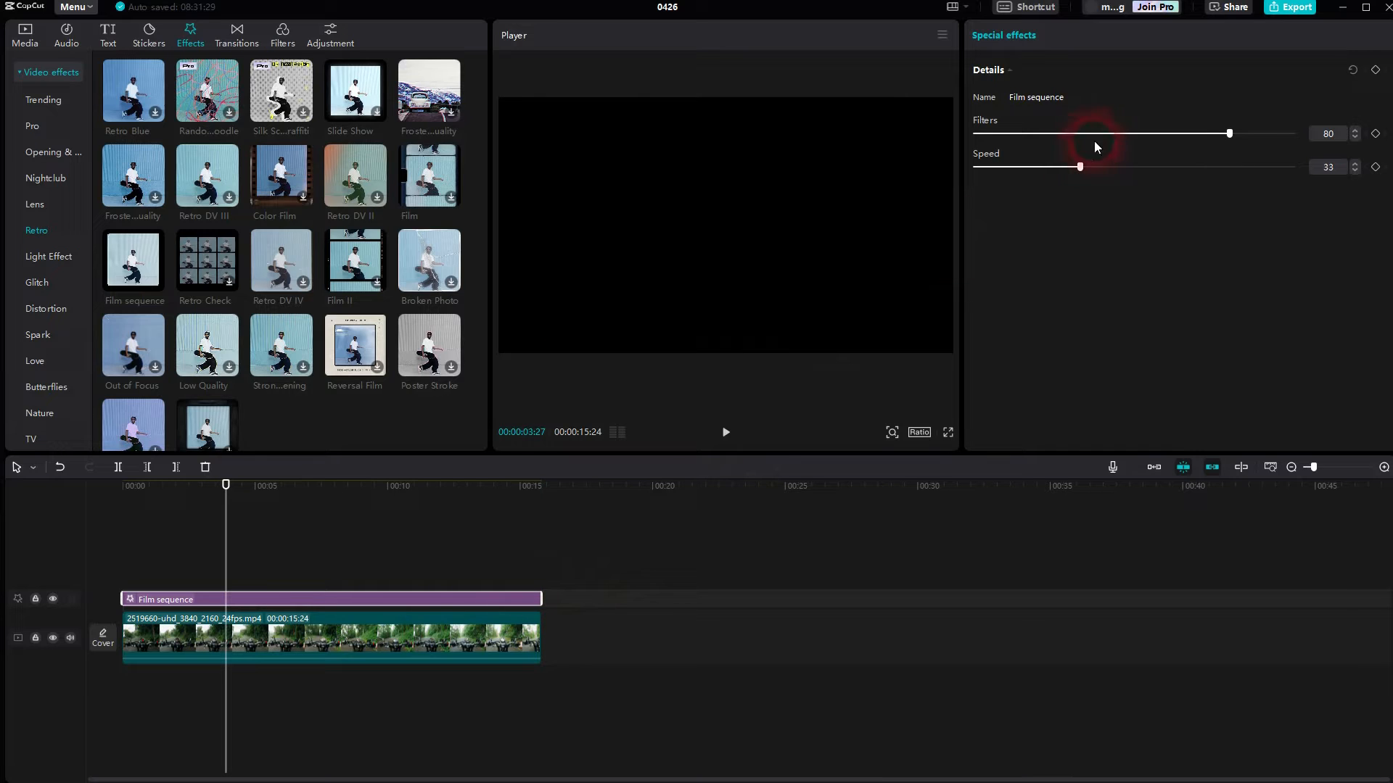
mouse_move(232, 556)
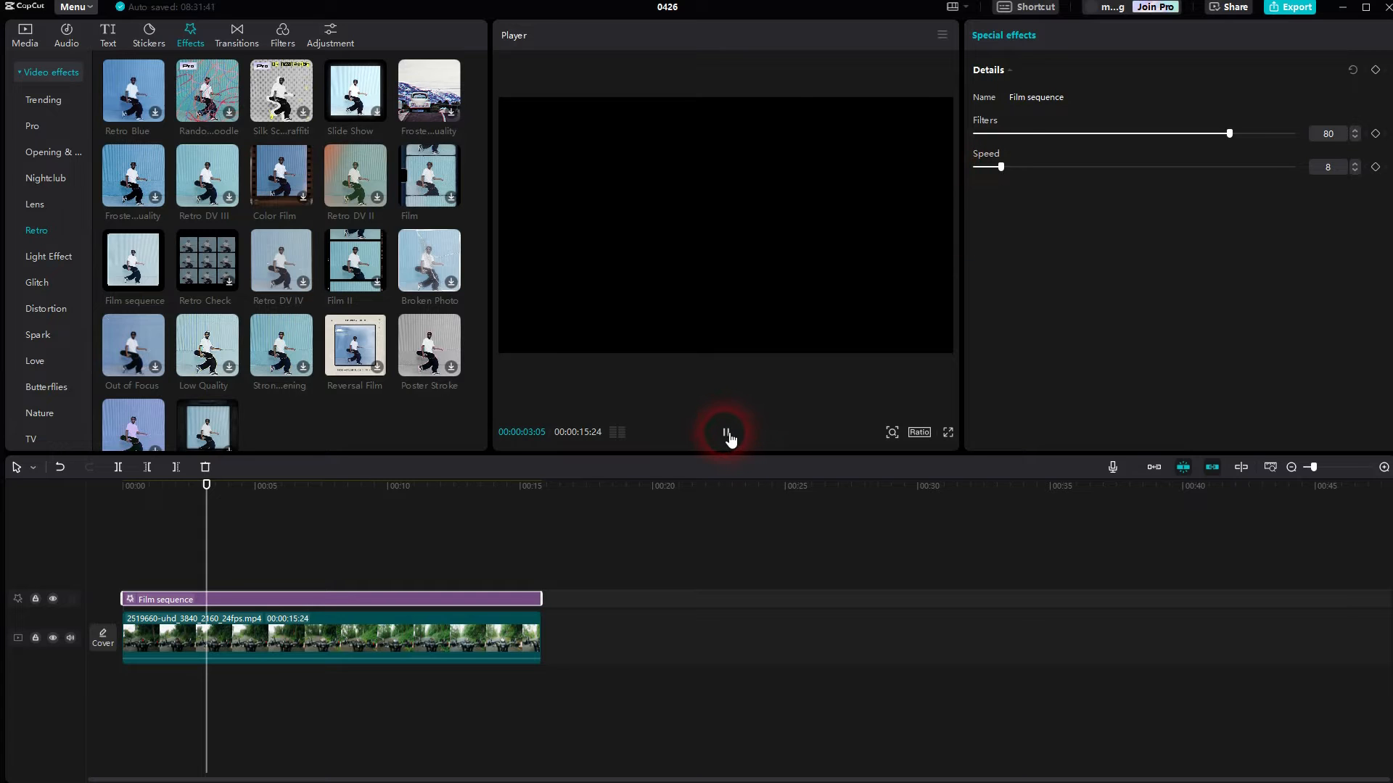
left_click(725, 433)
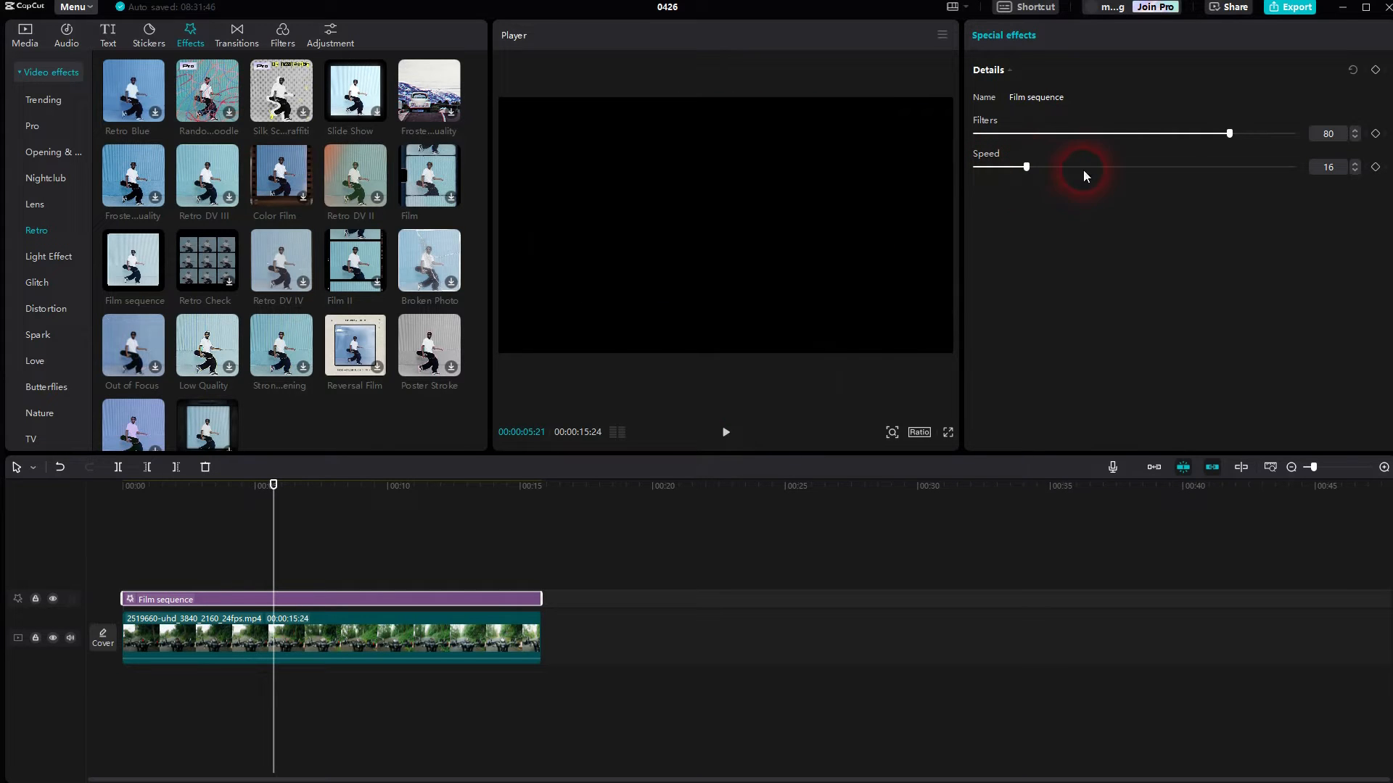
left_click(725, 432)
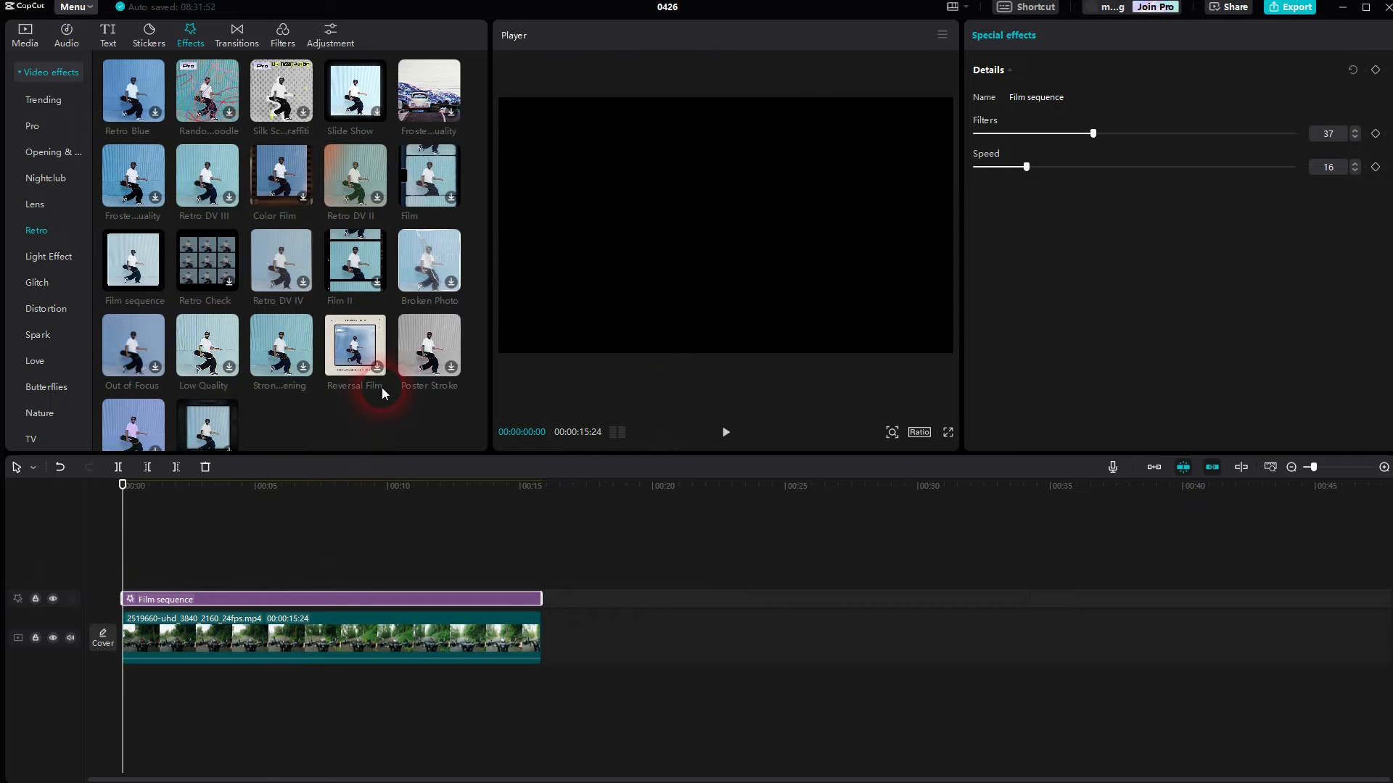
Step: Add 'Retro Film' across the clip as a second layer beneath Film sequence
scroll("up", 3)
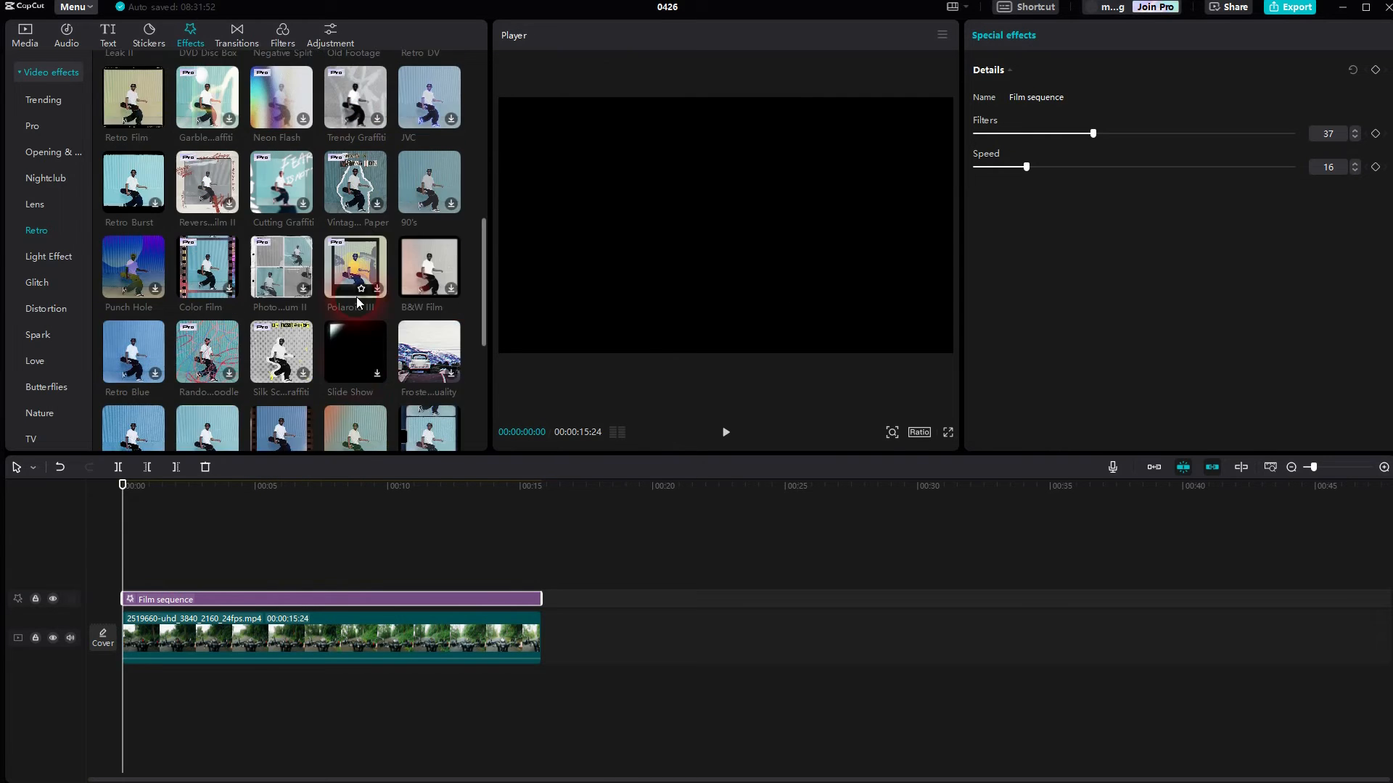
scroll("up", 3)
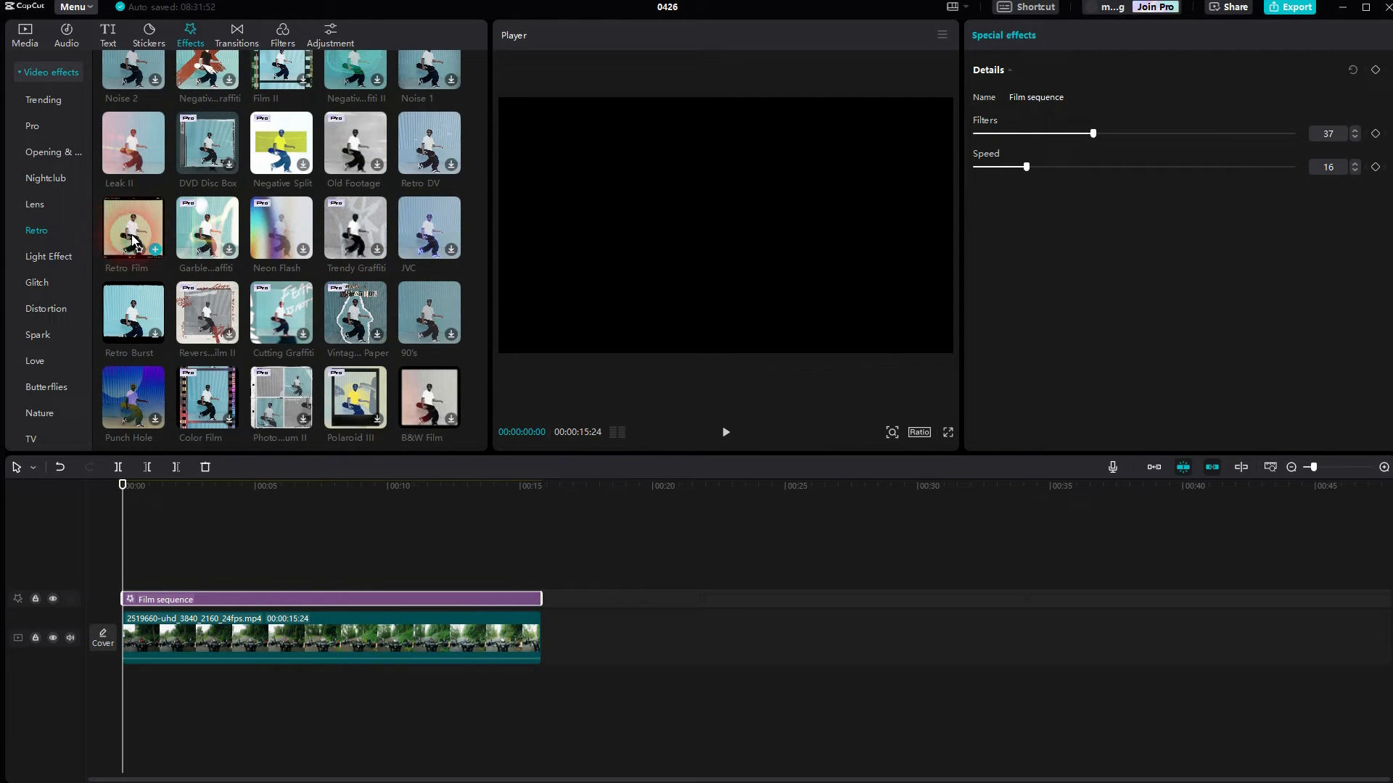
left_click(155, 248)
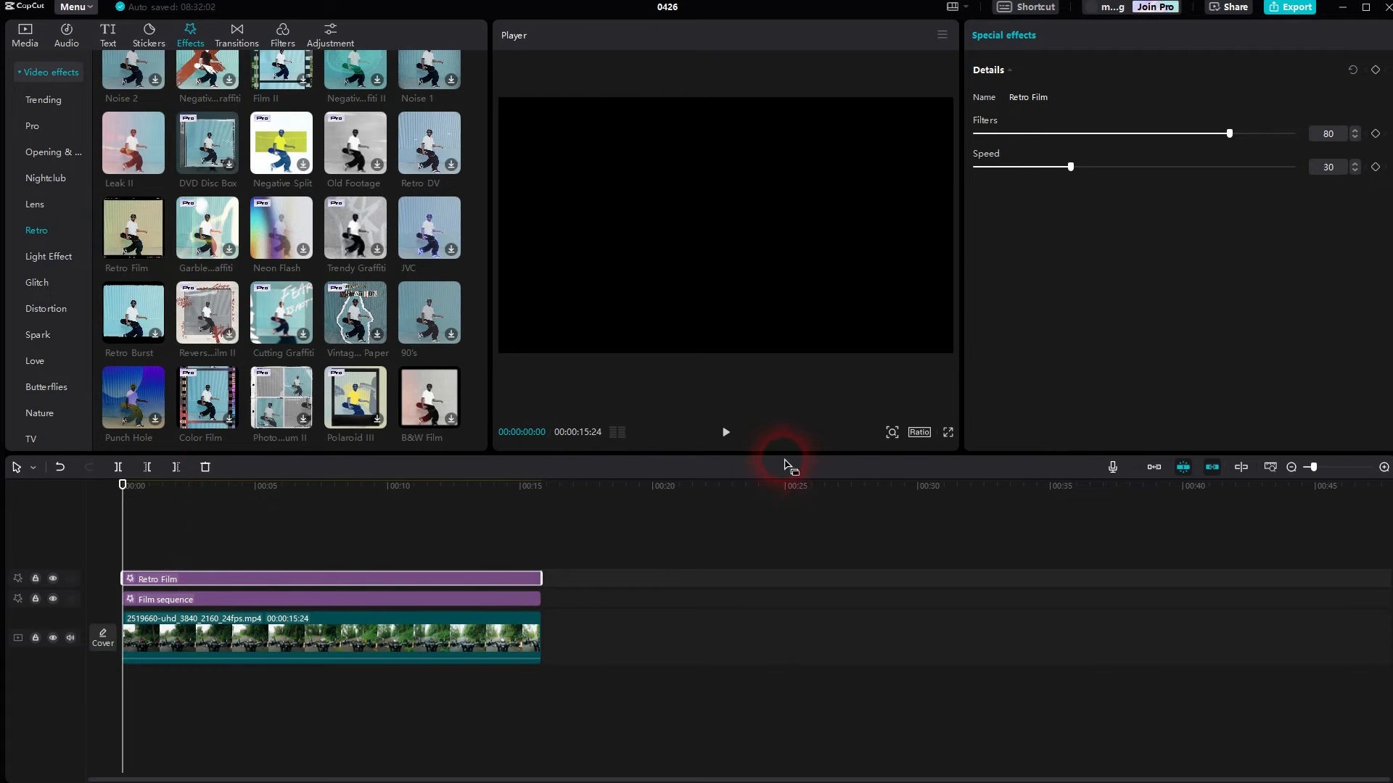
left_click(725, 432)
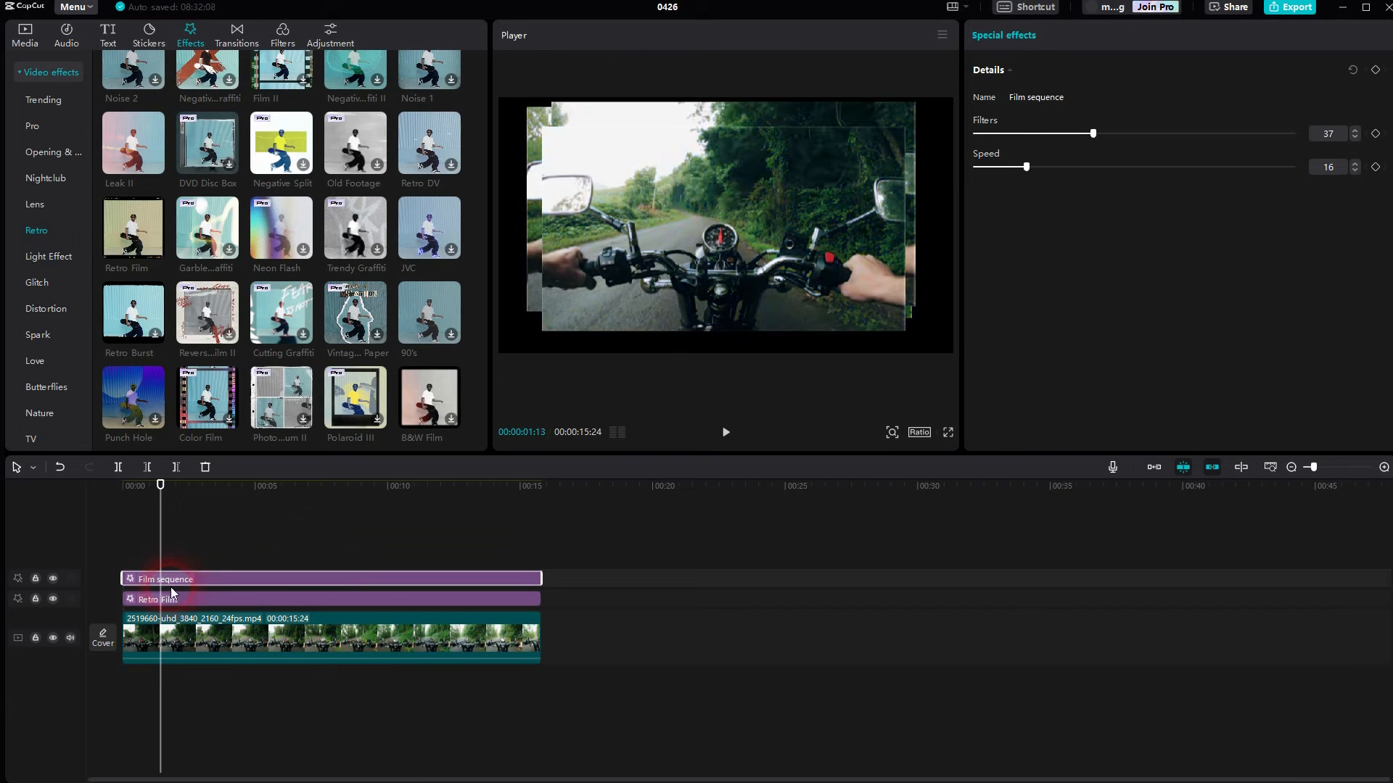
left_click(726, 432)
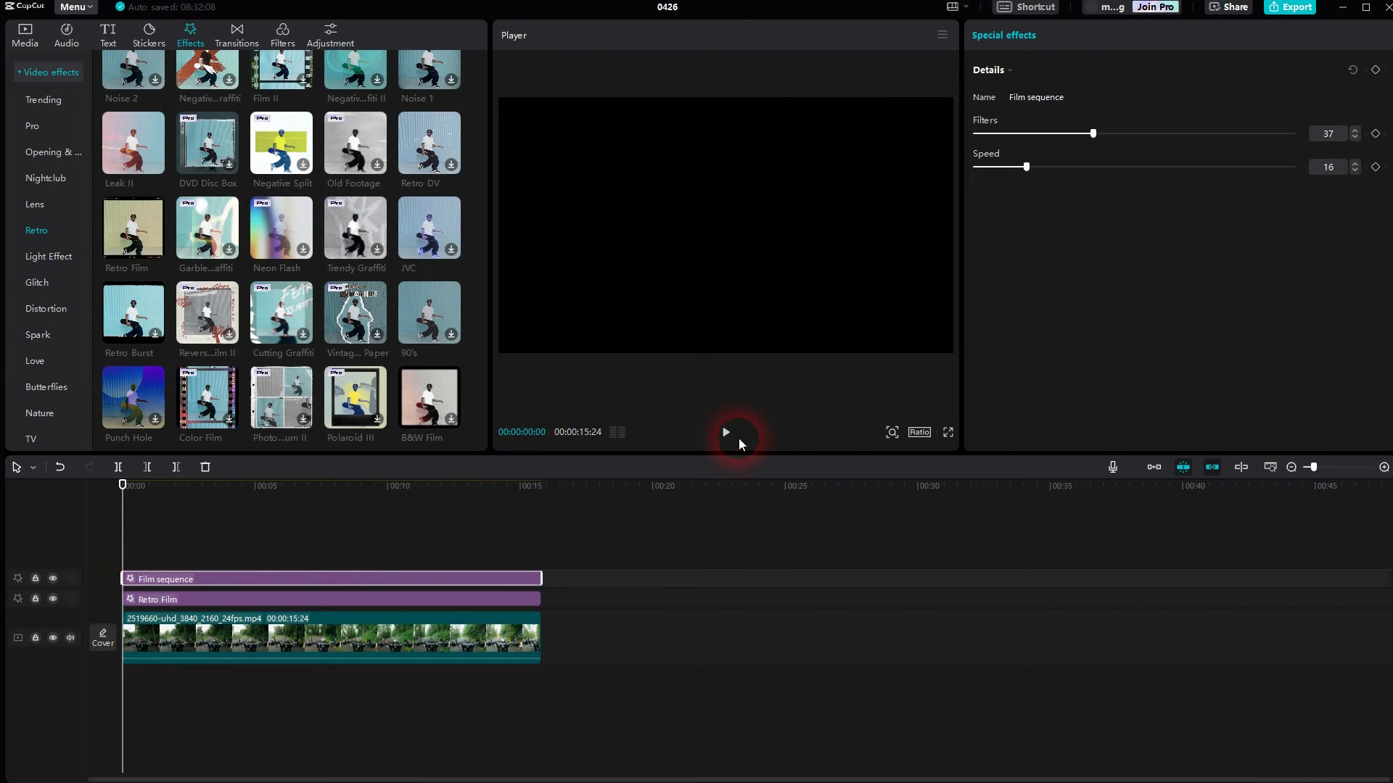
left_click(726, 434)
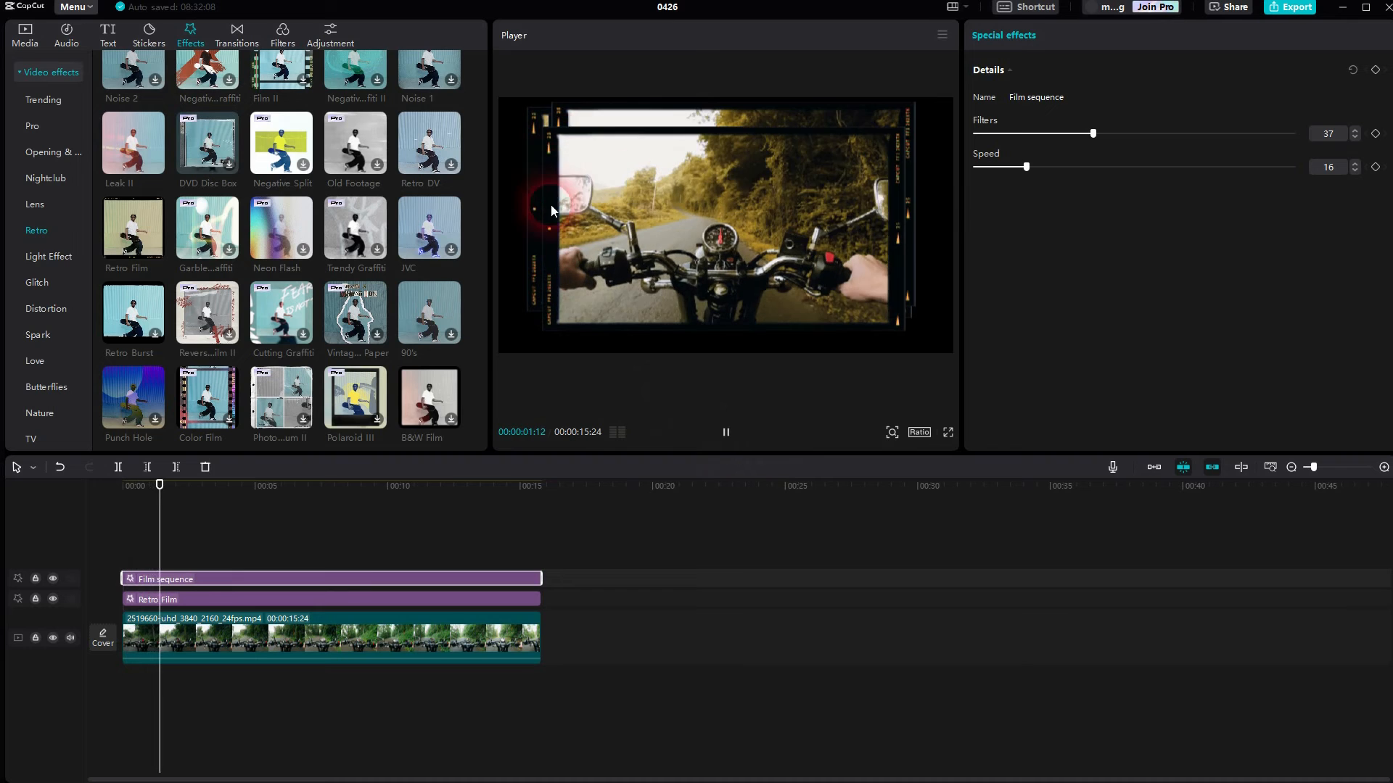
left_click(726, 433)
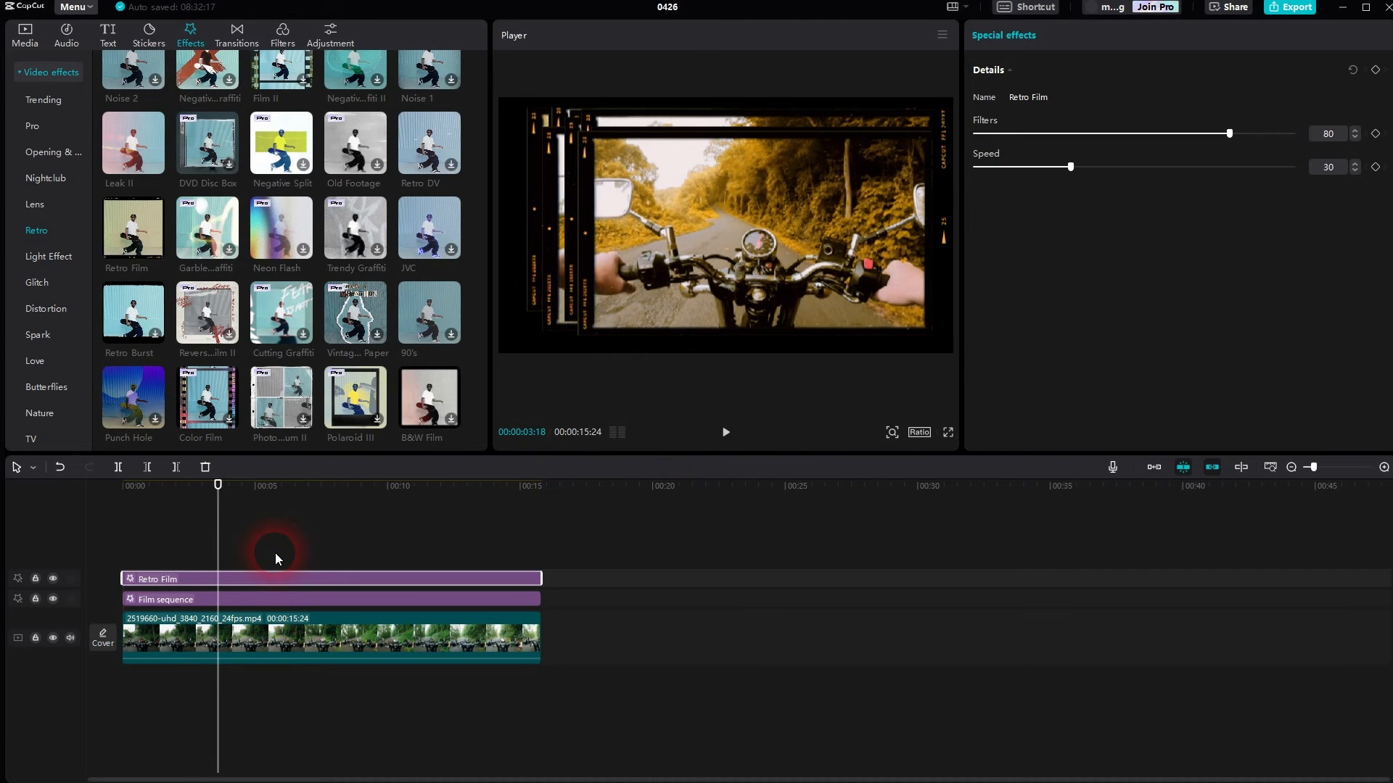
left_click(726, 432)
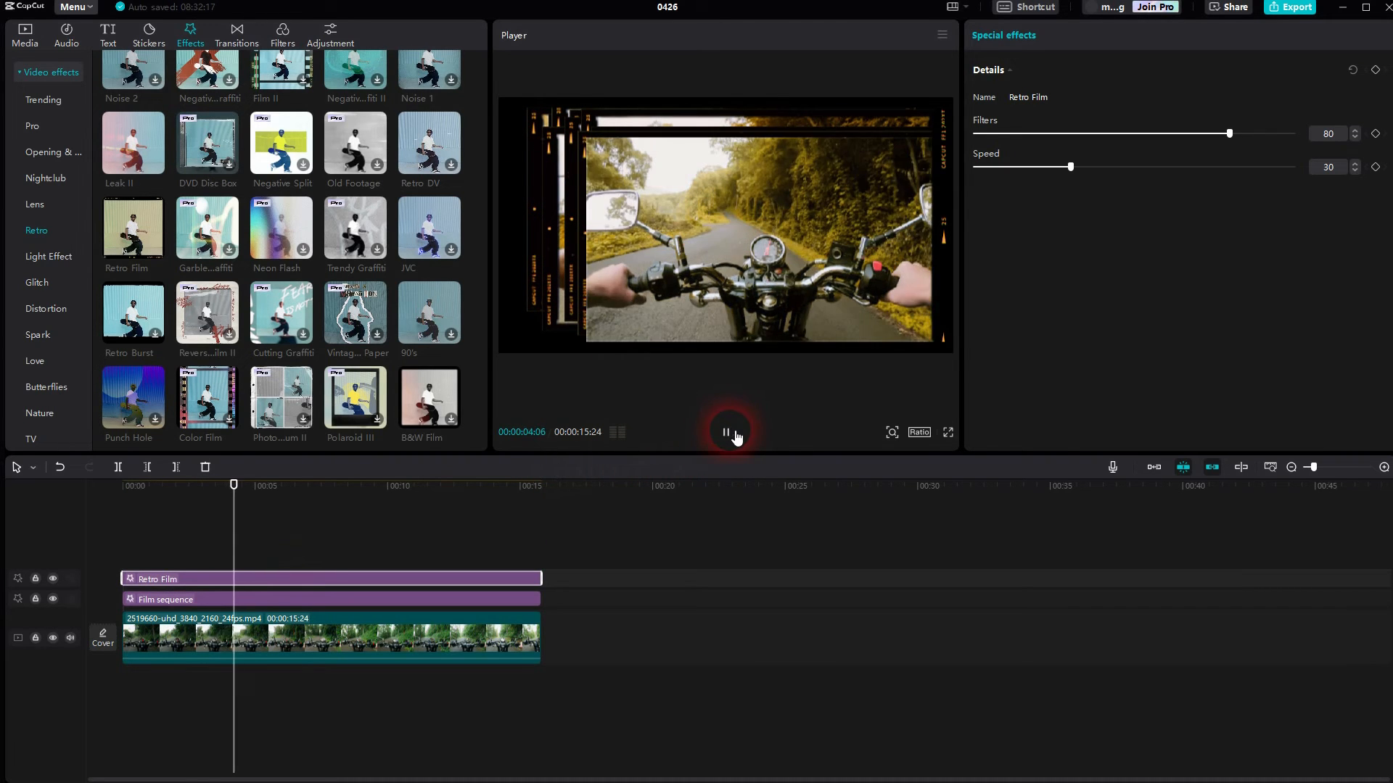
left_click(731, 432)
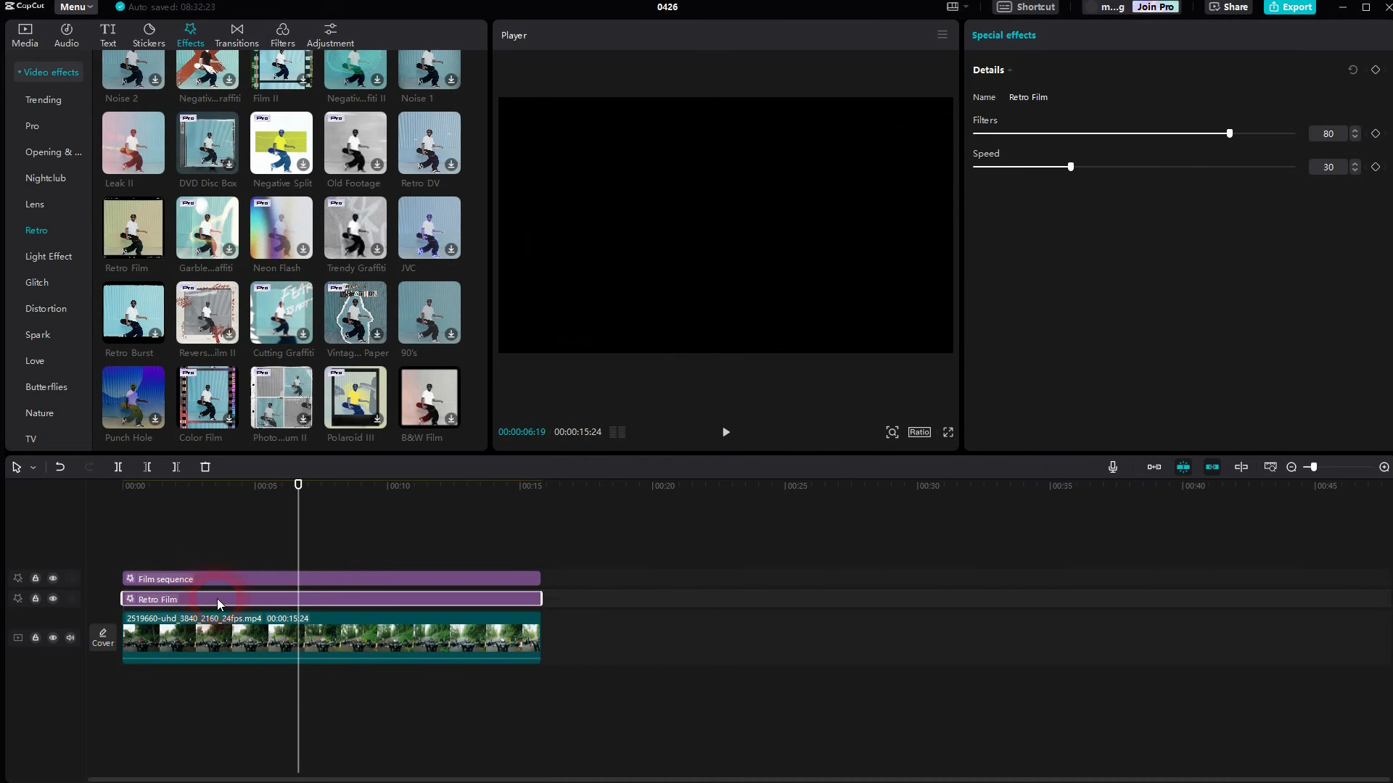
left_click(726, 433)
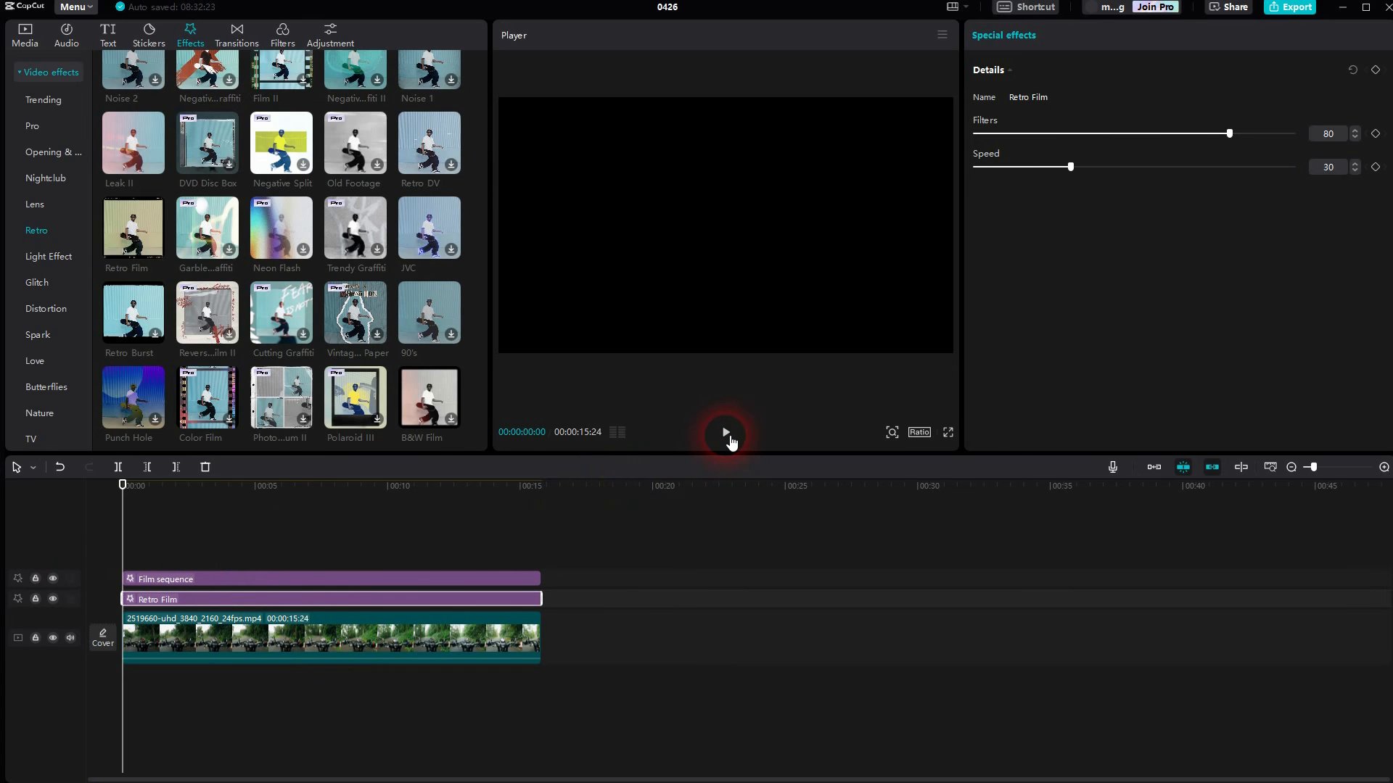
left_click(724, 435)
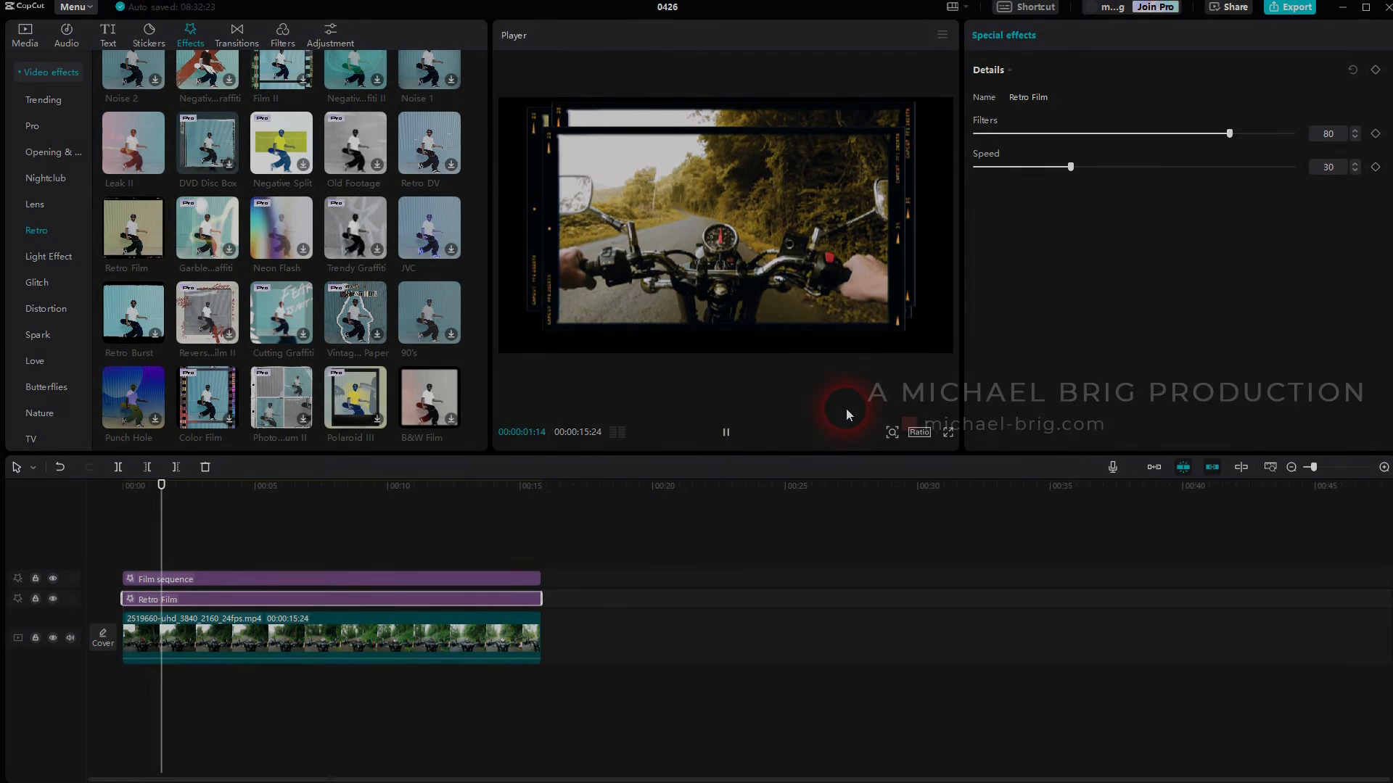